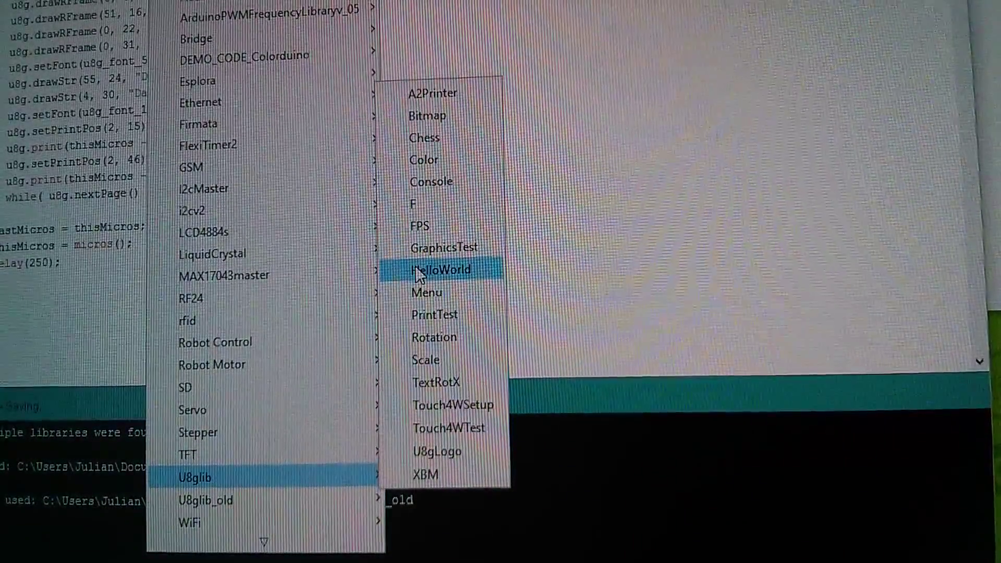
# Open the U8glib HelloWorld example and scroll past the license header to the display constructor list.
pyautogui.click(441, 269)
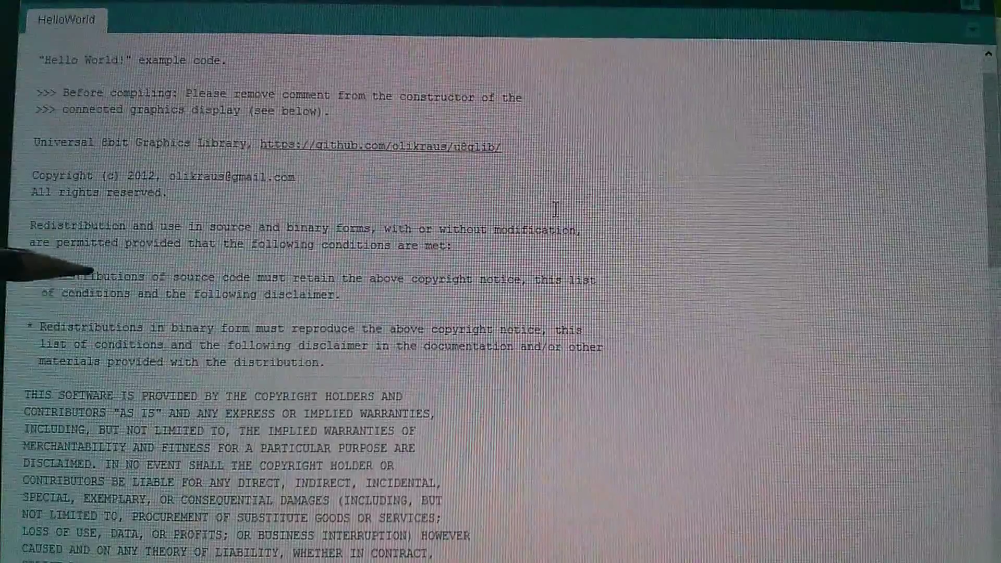
pyautogui.scroll(-3)
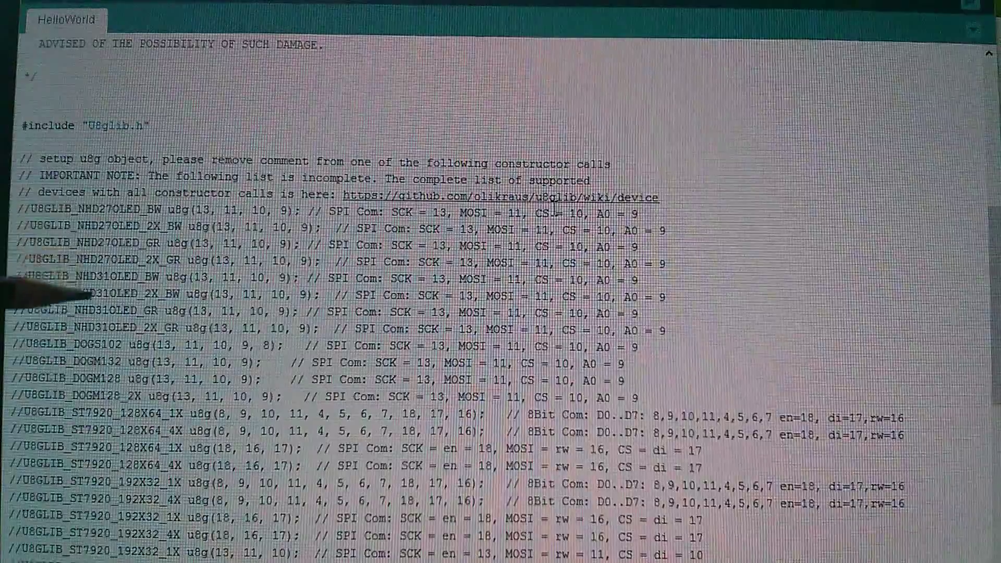
pyautogui.scroll(-3)
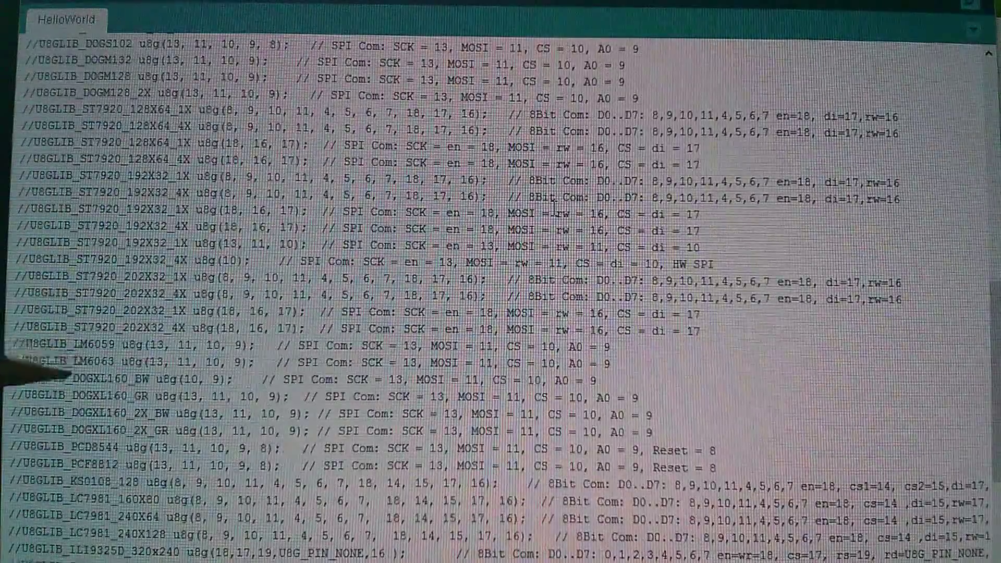